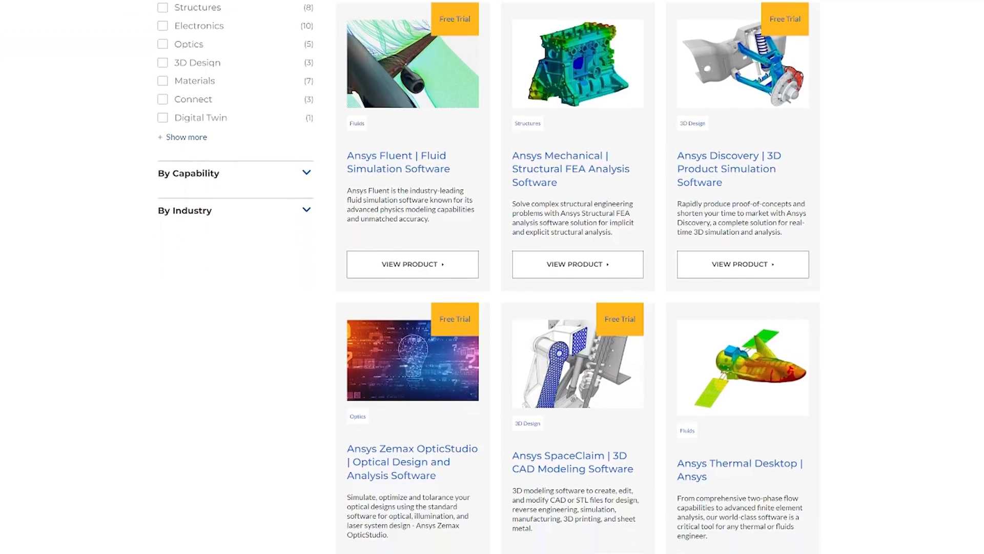
scroll("down", 3)
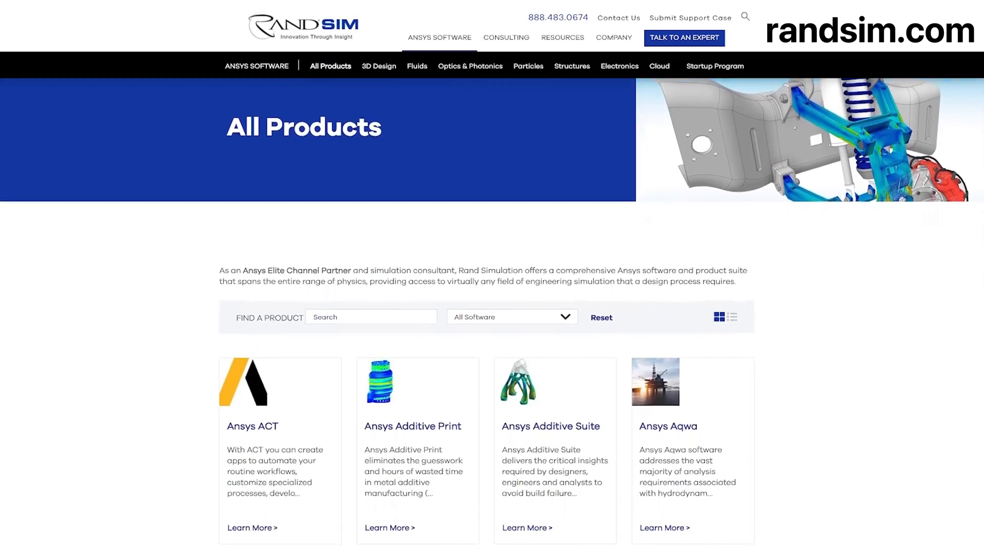
scroll("down", 3)
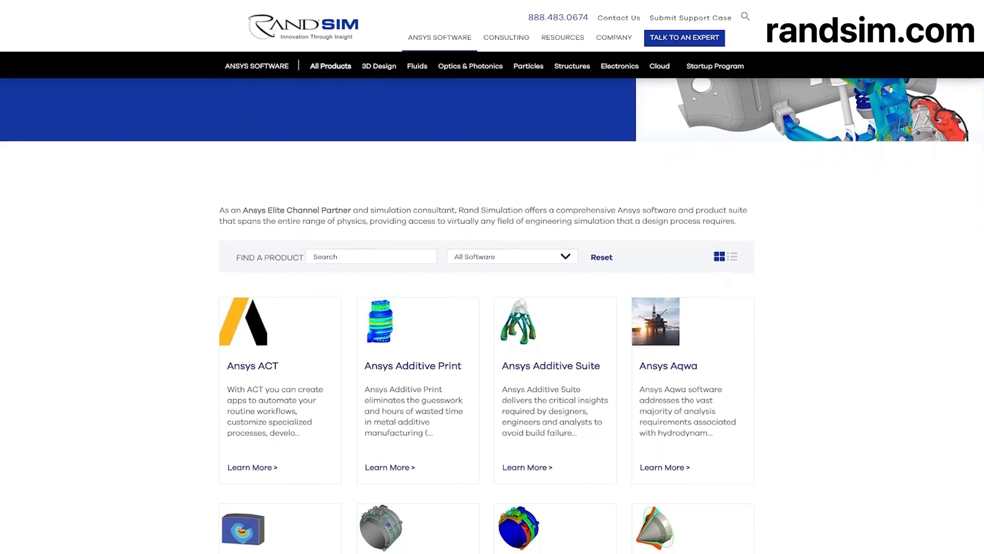
scroll("down", 3)
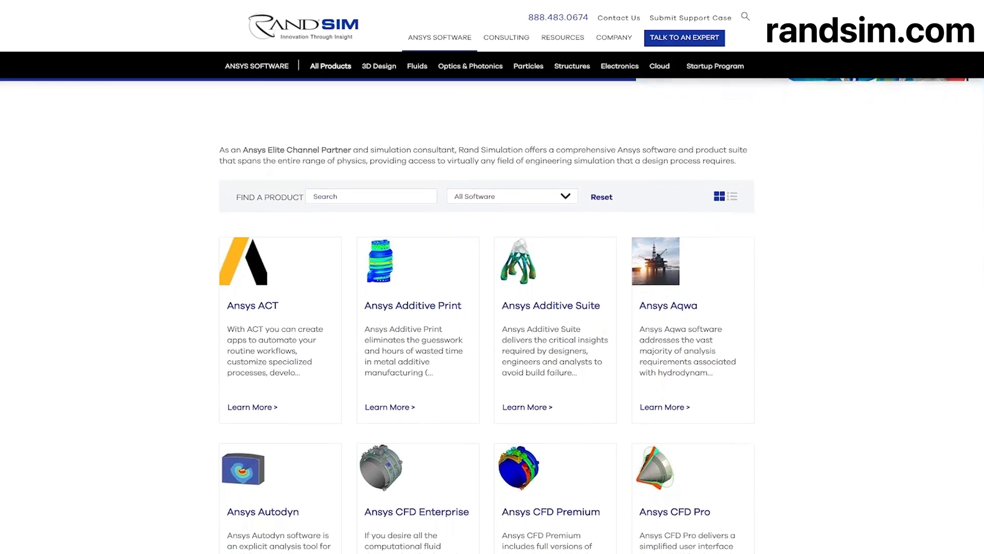